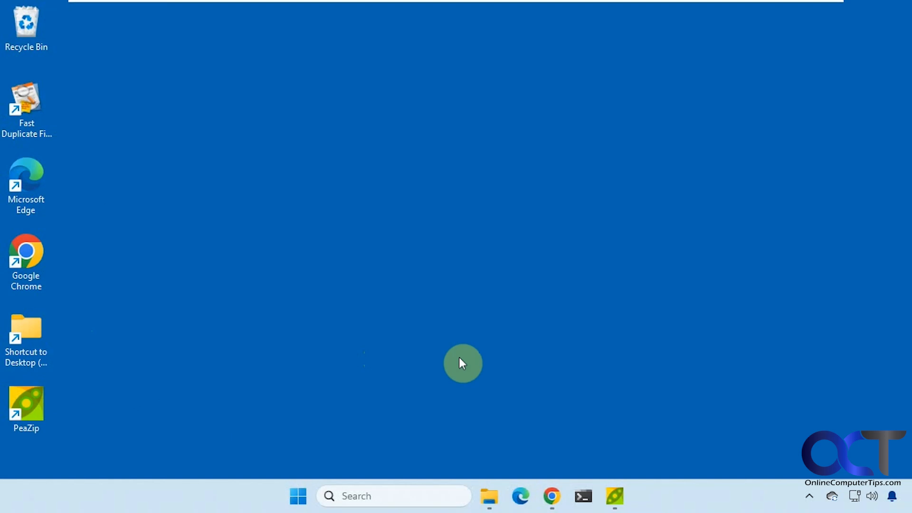
mouse_move(359, 258)
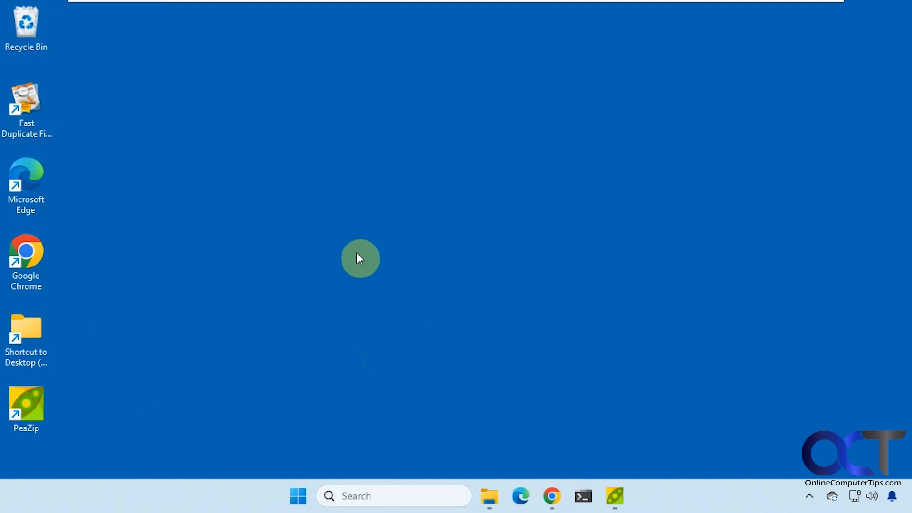
mouse_move(345, 253)
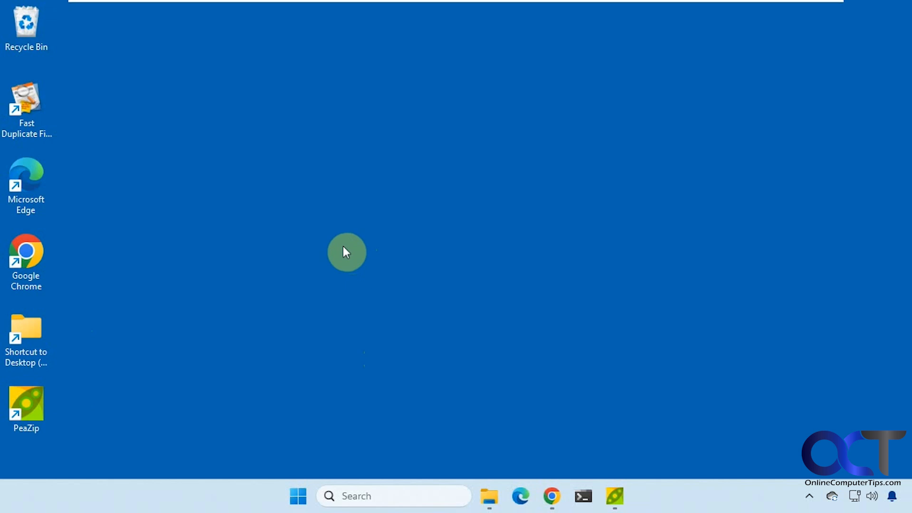
mouse_move(338, 253)
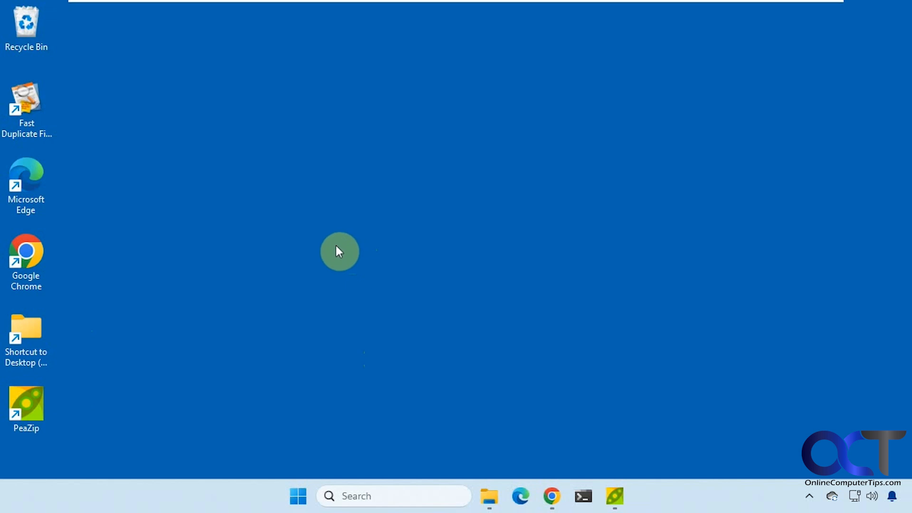
mouse_move(357, 325)
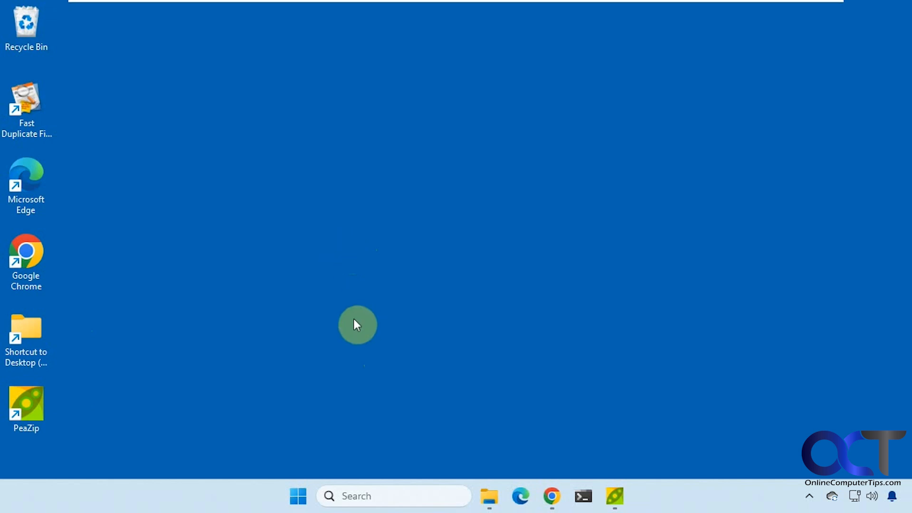
mouse_move(353, 325)
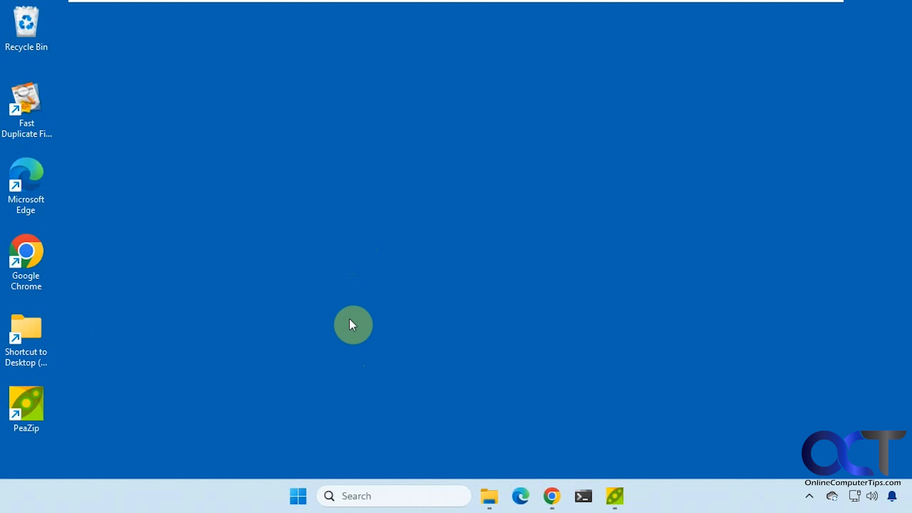
mouse_move(247, 289)
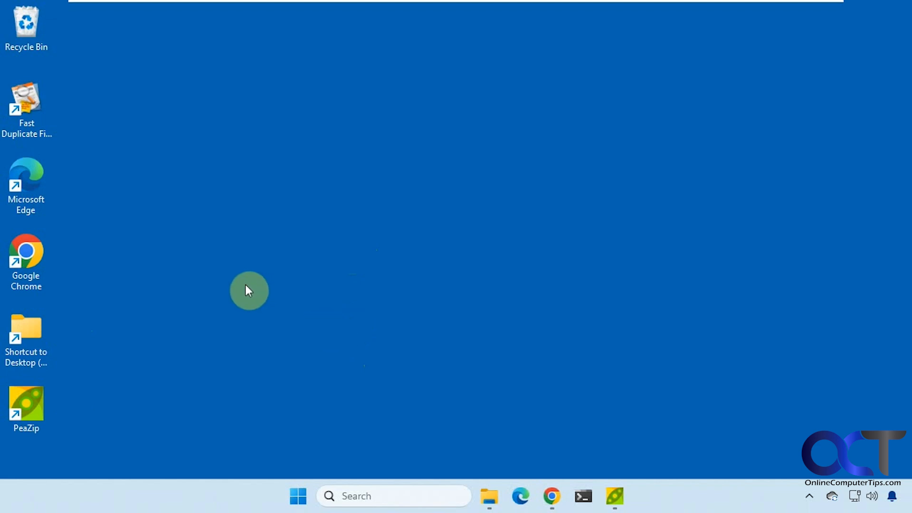
mouse_move(245, 292)
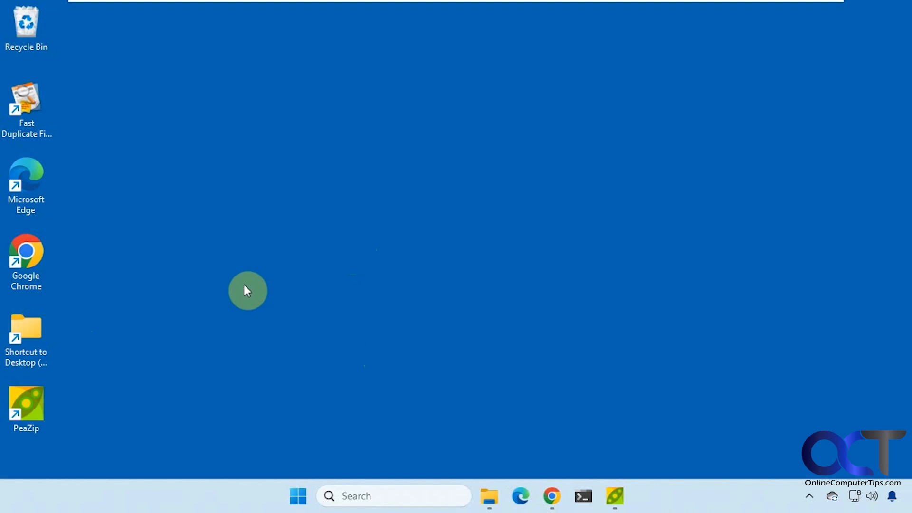
mouse_move(846, 424)
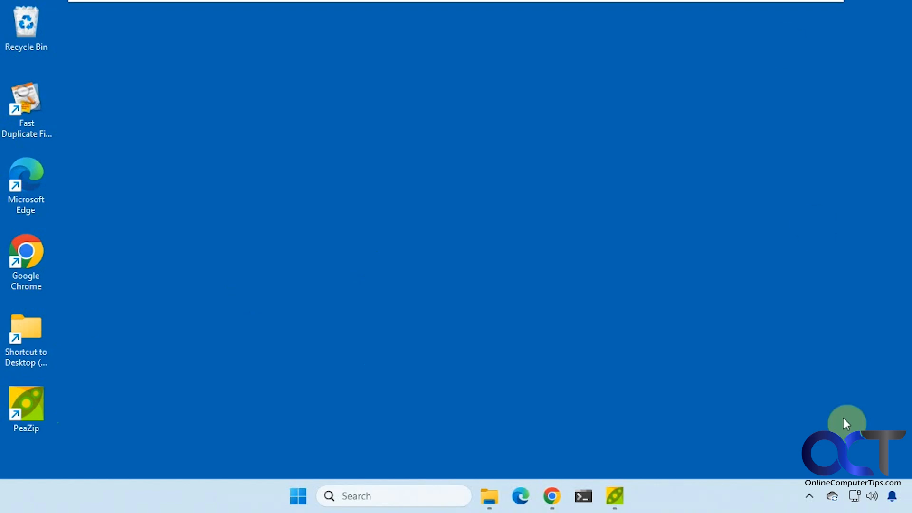
Launch PeaZip, expand the Filesystem group and bring up the context menu over the Documents listing
click(615, 496)
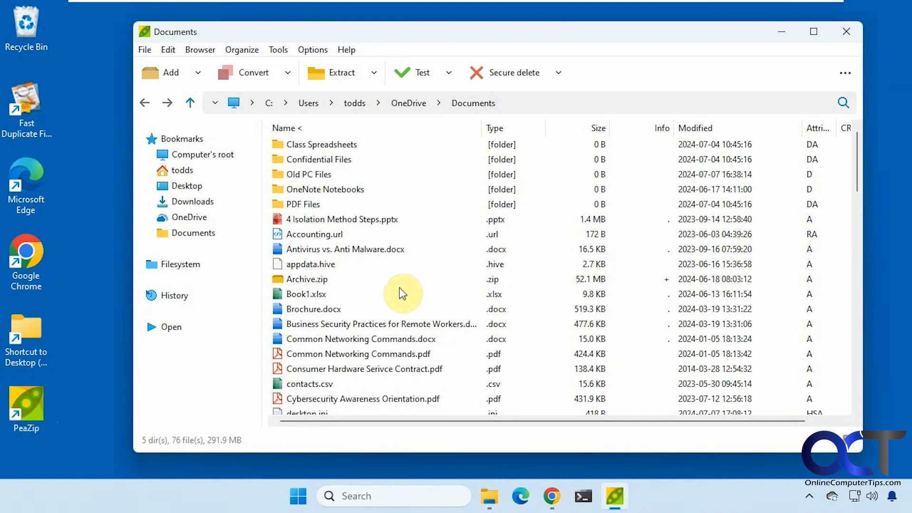
mouse_move(398, 290)
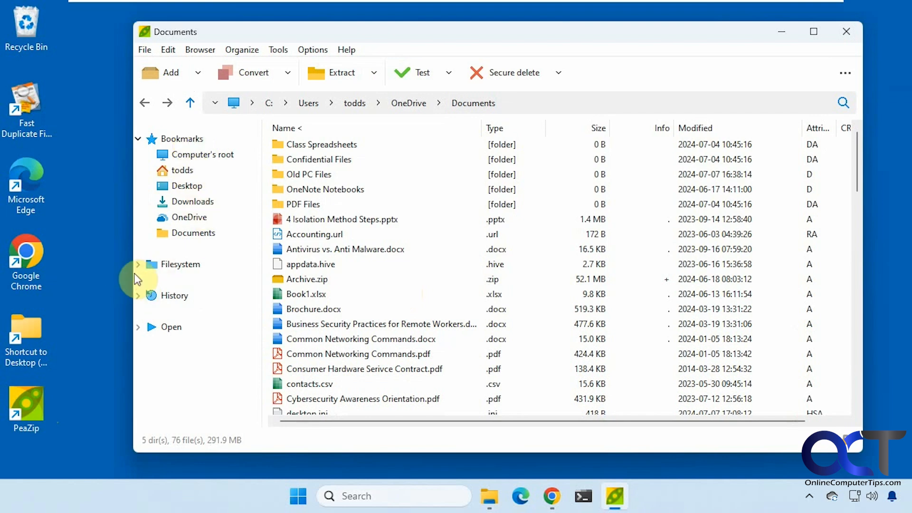
click(138, 265)
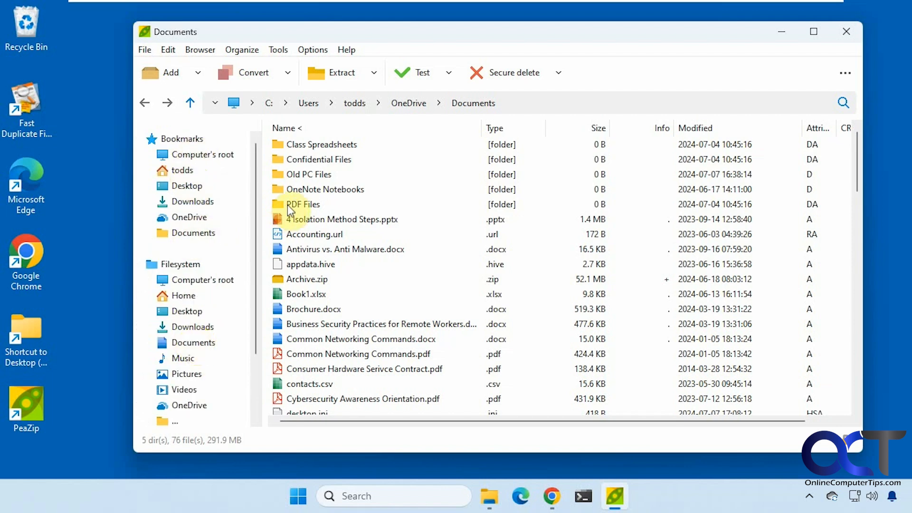
right_click(304, 204)
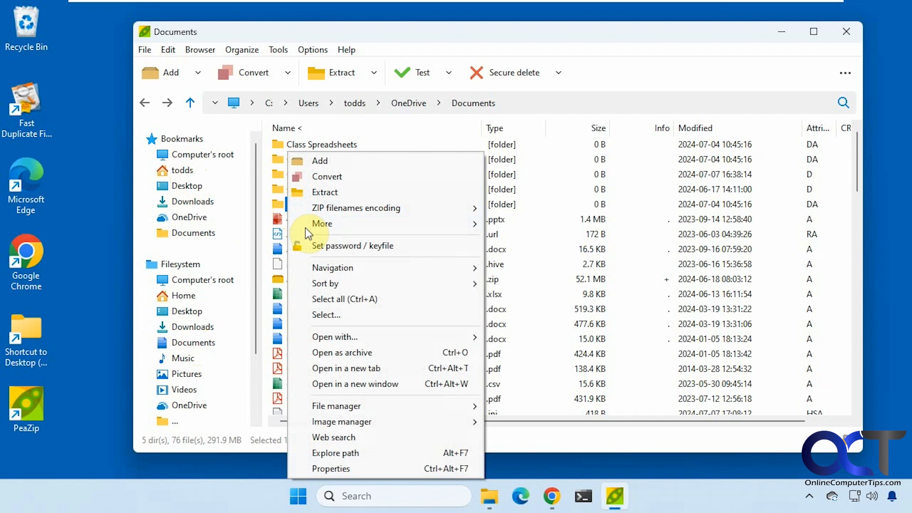
mouse_move(333, 268)
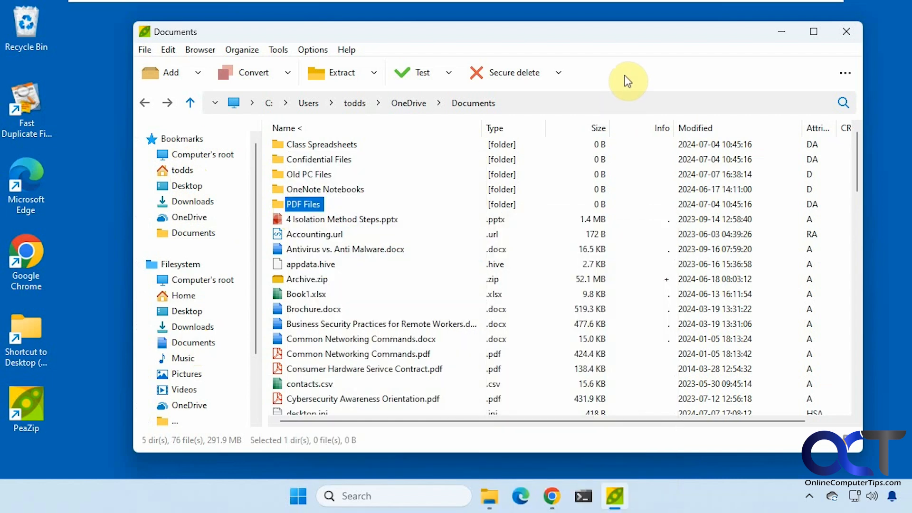
mouse_move(317, 304)
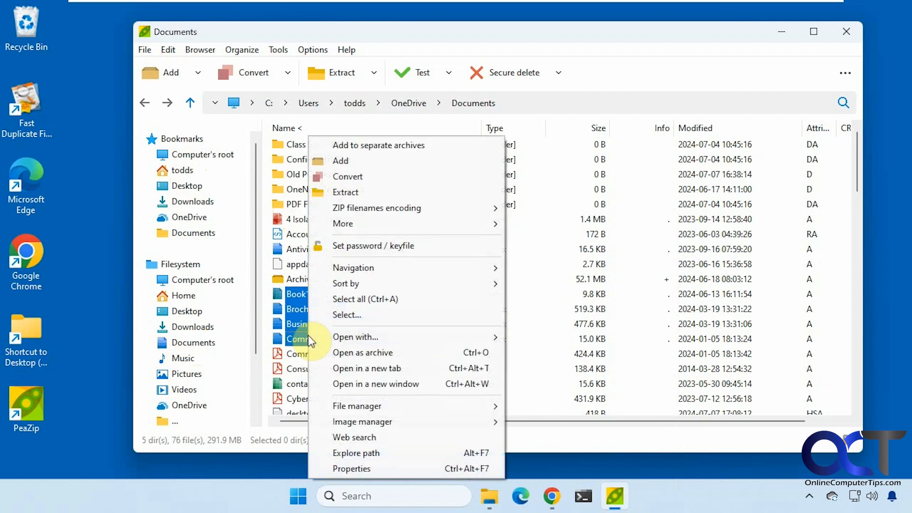
mouse_move(363, 166)
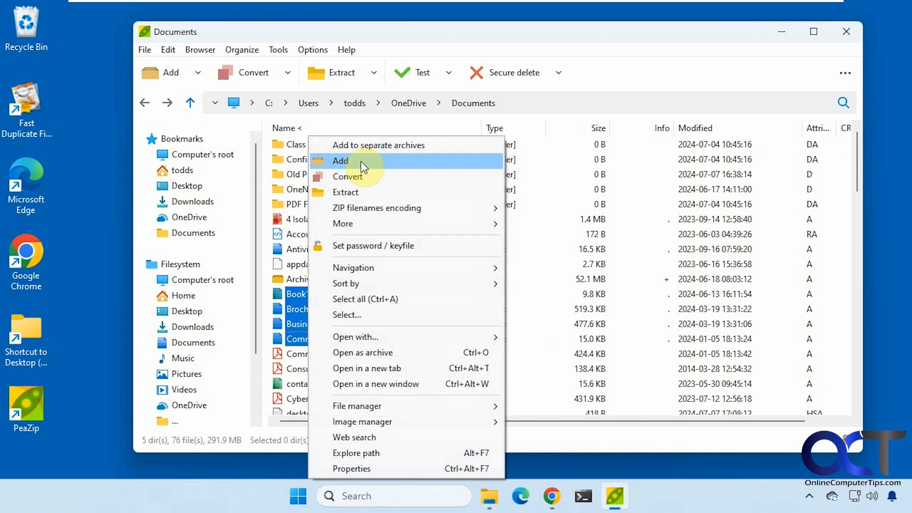
Start a new archive from the four documents and review the format, level and split dropdowns, keeping the 100 MB custom split
click(340, 160)
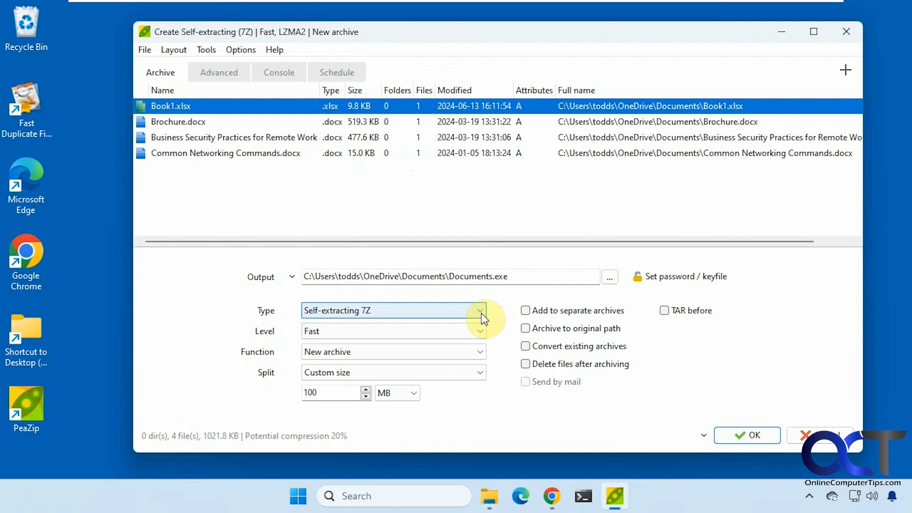
click(479, 311)
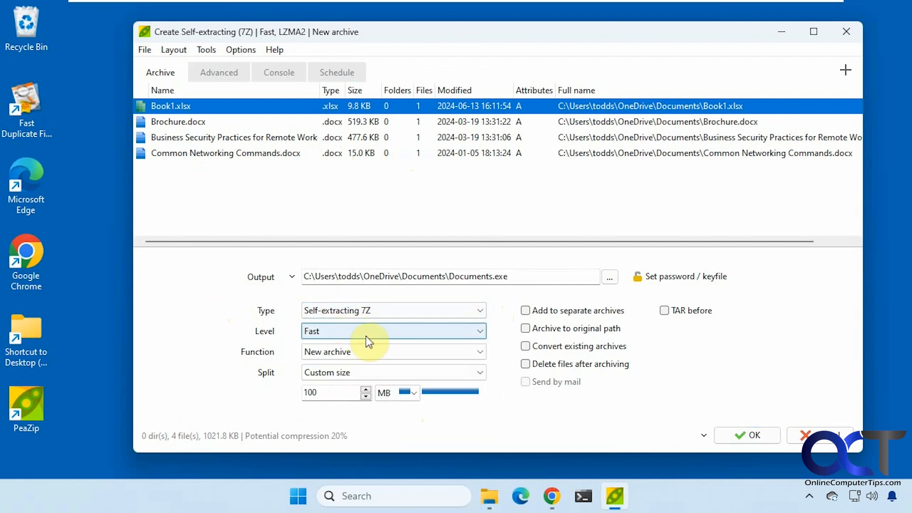
click(480, 351)
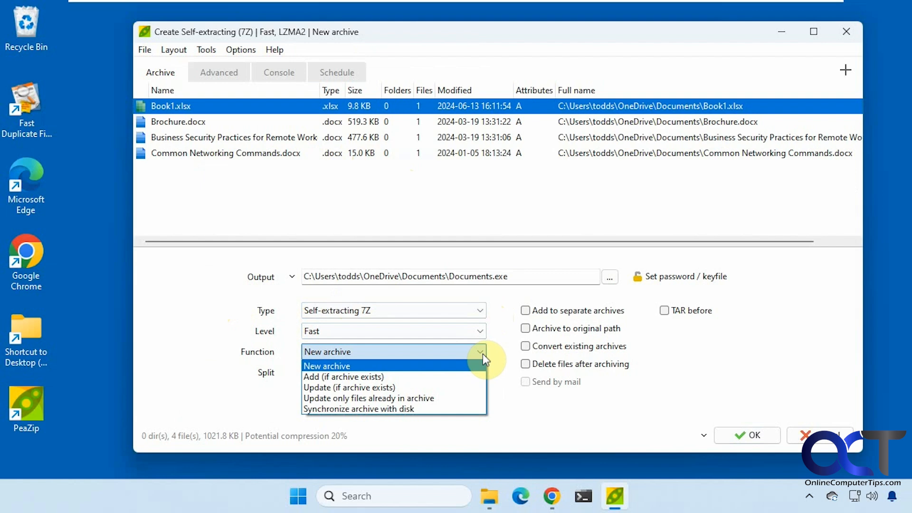
click(480, 372)
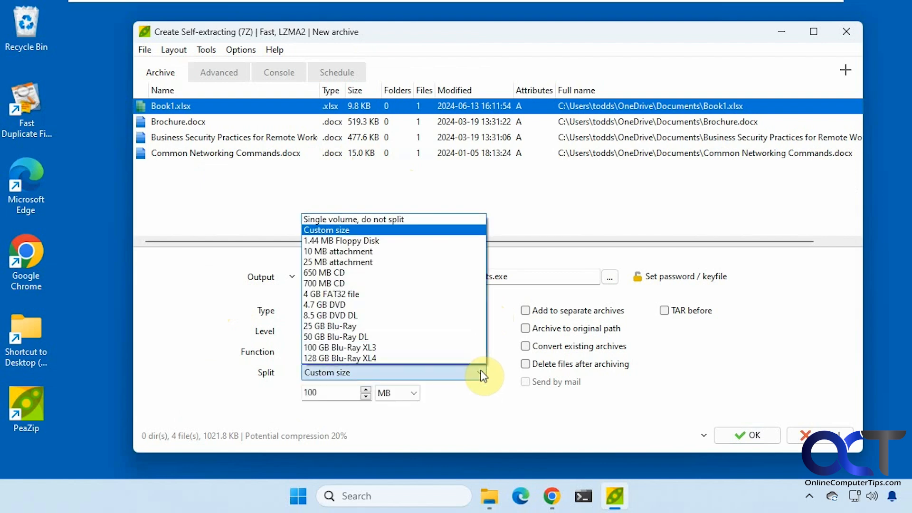
click(327, 229)
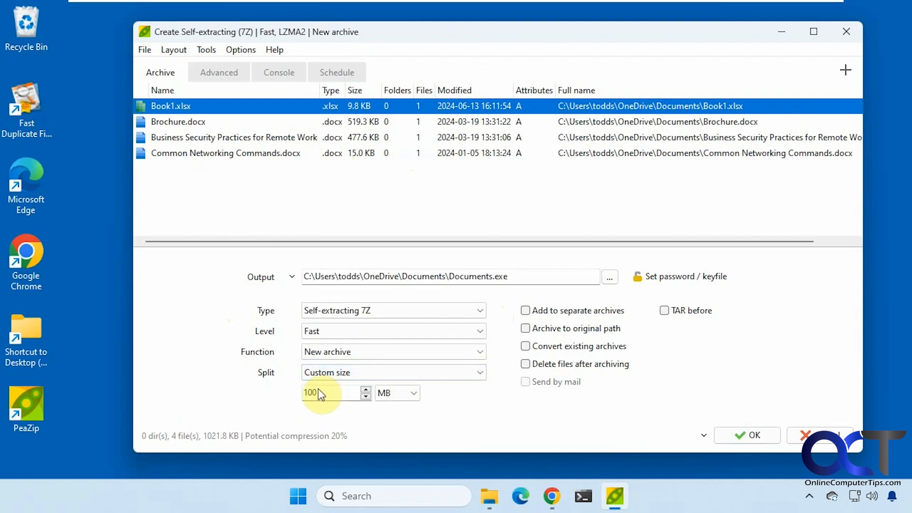
mouse_move(457, 408)
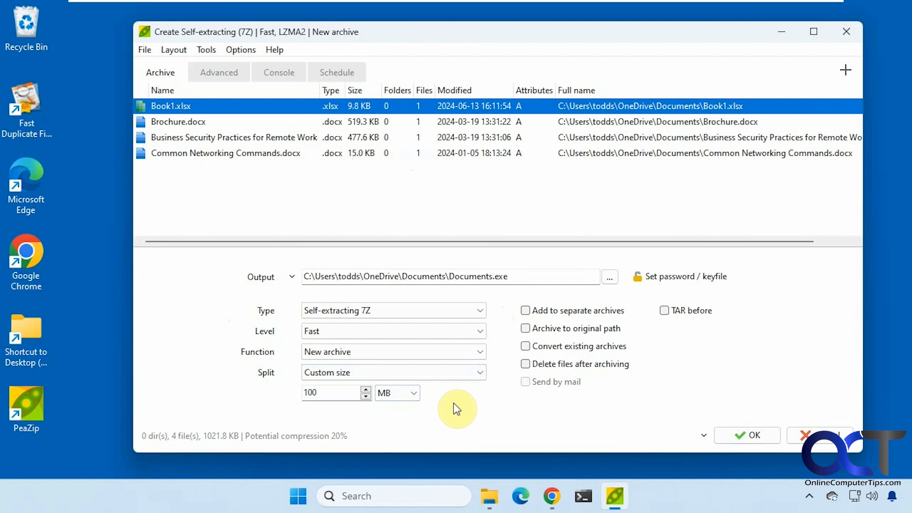
mouse_move(661, 373)
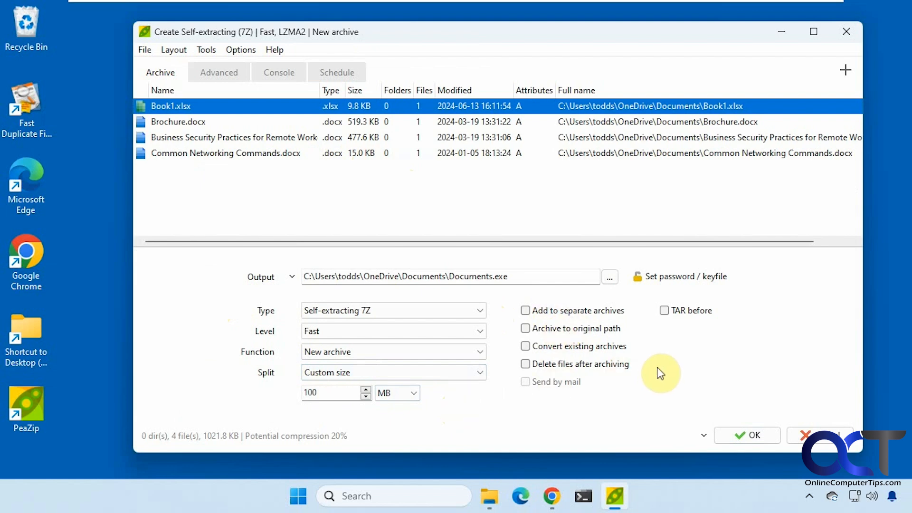
mouse_move(767, 312)
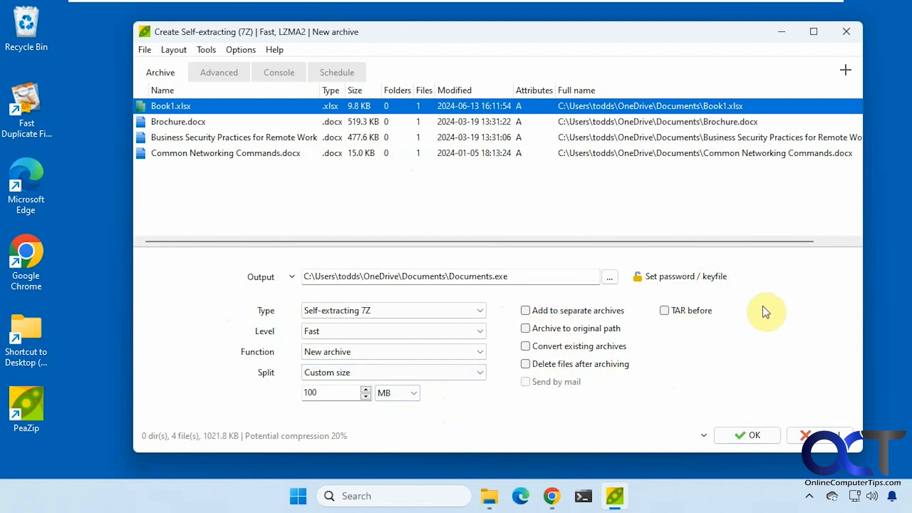
mouse_move(818, 439)
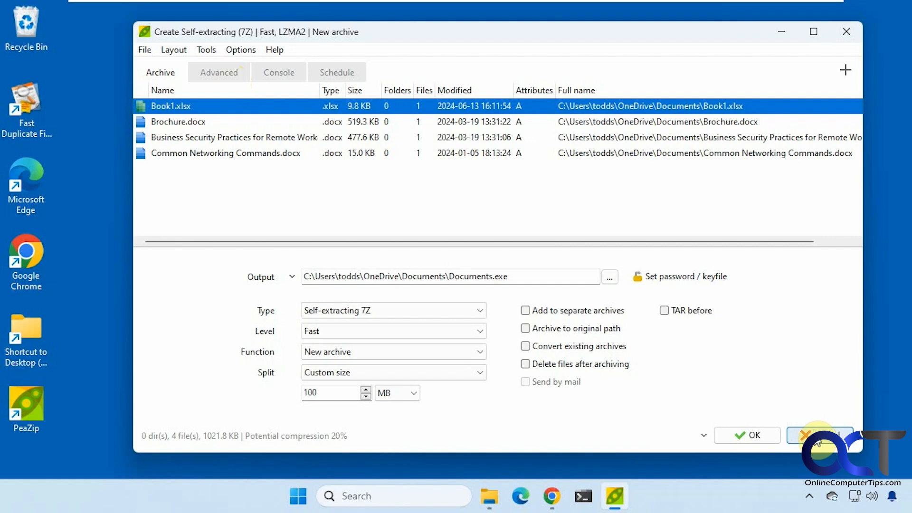
Cancel archive creation, browse the context menus of two PDF files, then select Archive.zip
click(812, 436)
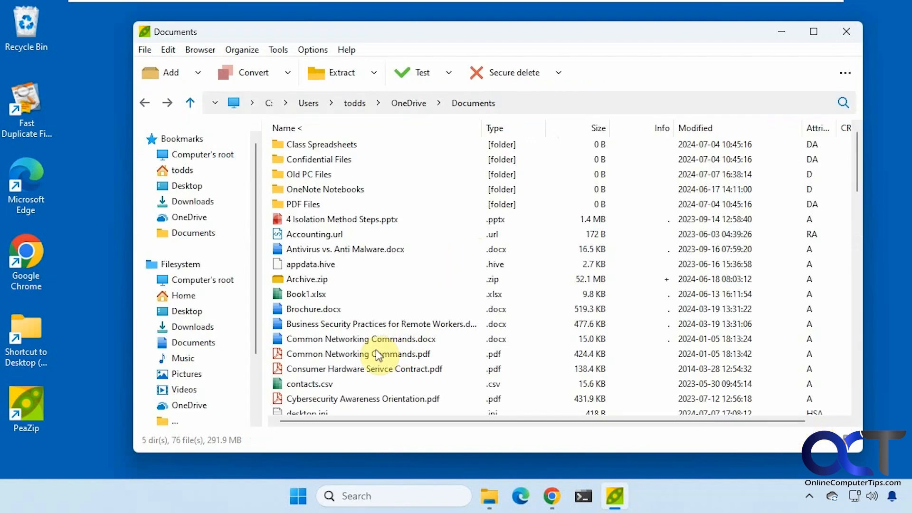
right_click(358, 354)
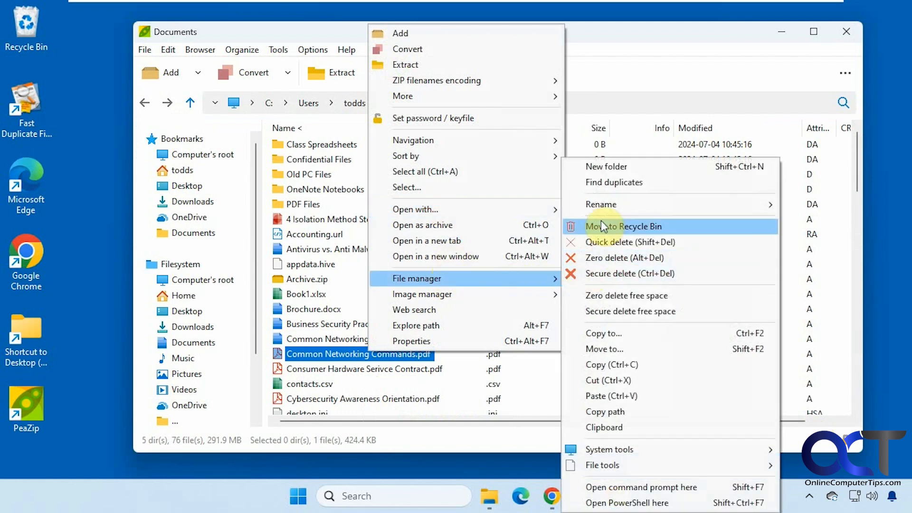
mouse_move(593, 255)
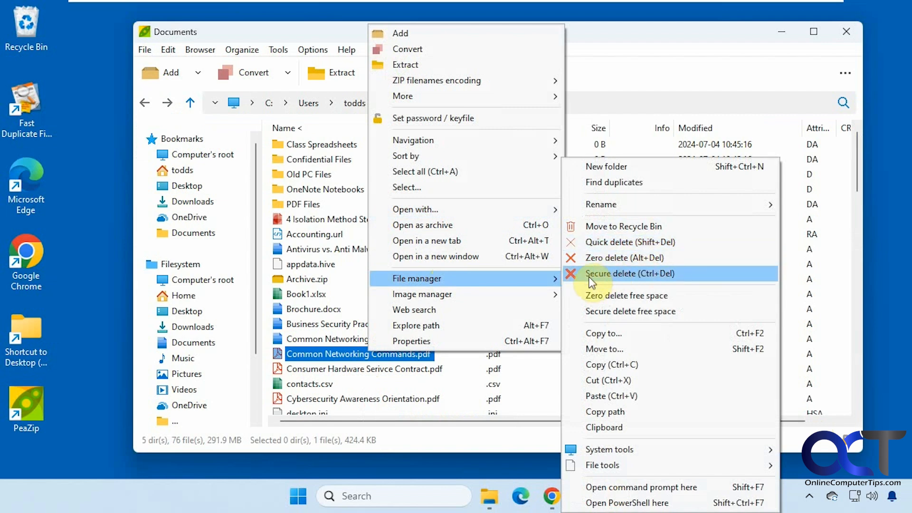
mouse_move(617, 278)
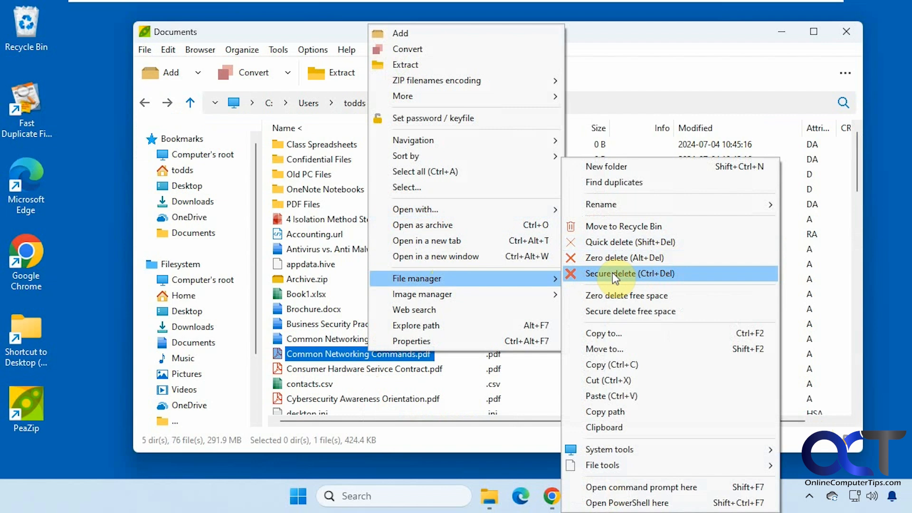
mouse_move(624, 450)
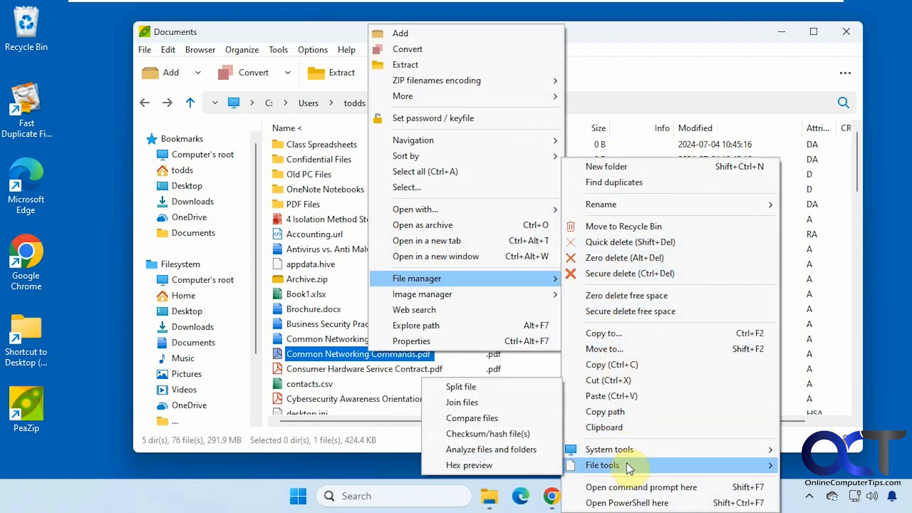
mouse_move(640, 487)
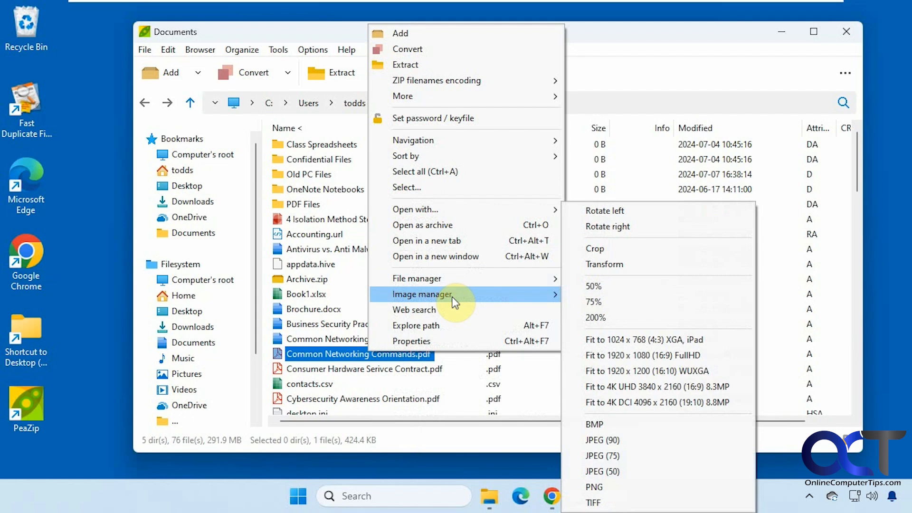
mouse_move(447, 301)
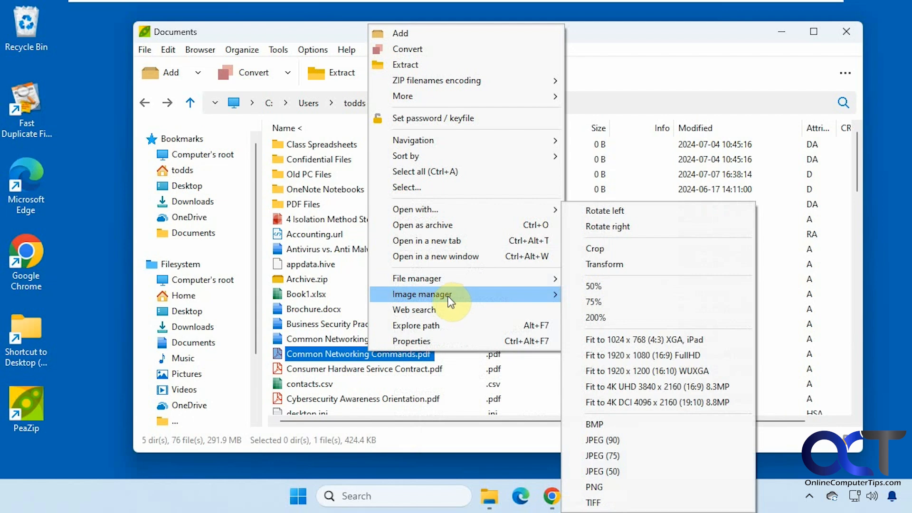
mouse_move(611, 392)
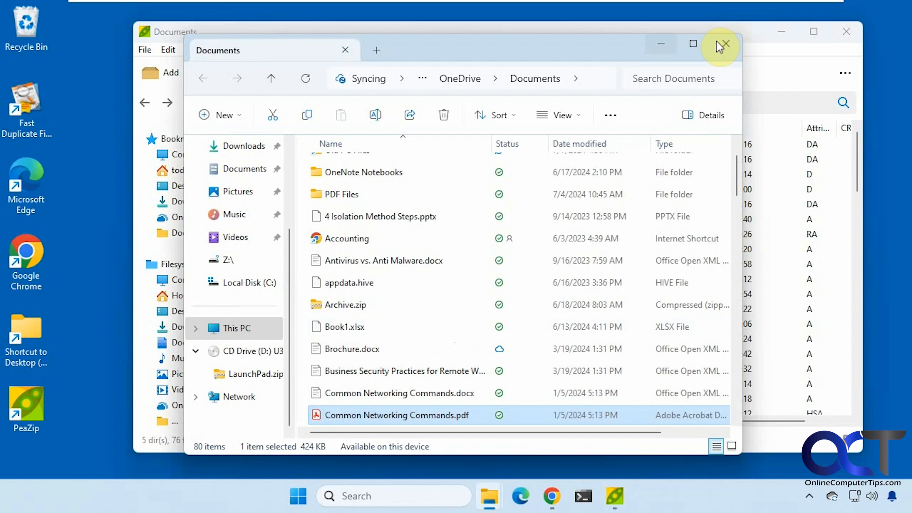
right_click(388, 369)
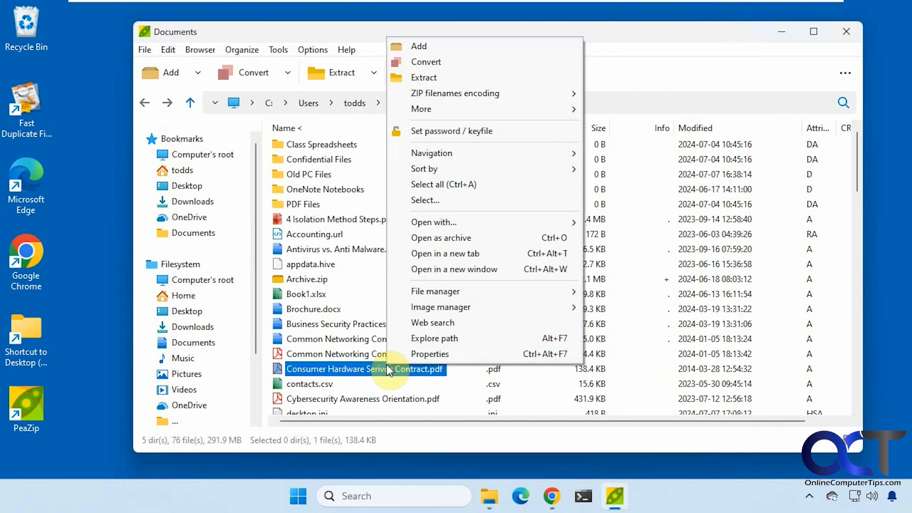
click(430, 353)
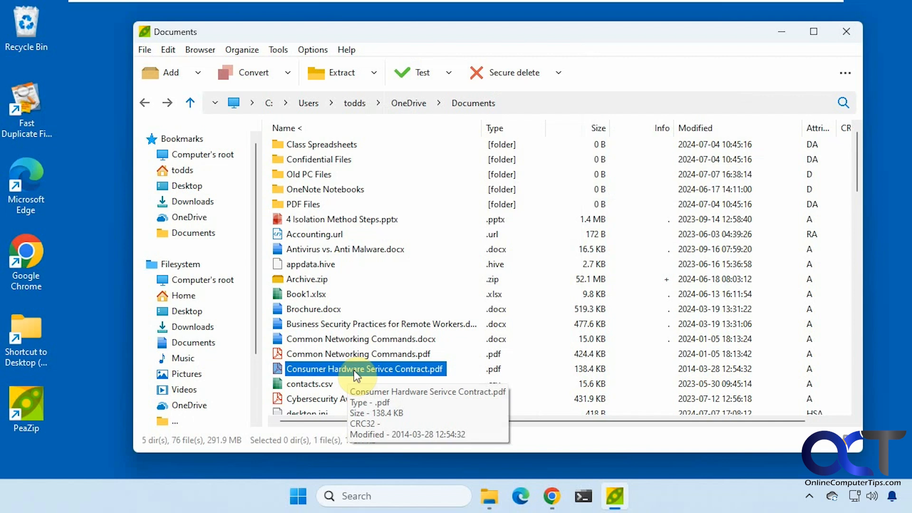
mouse_move(407, 279)
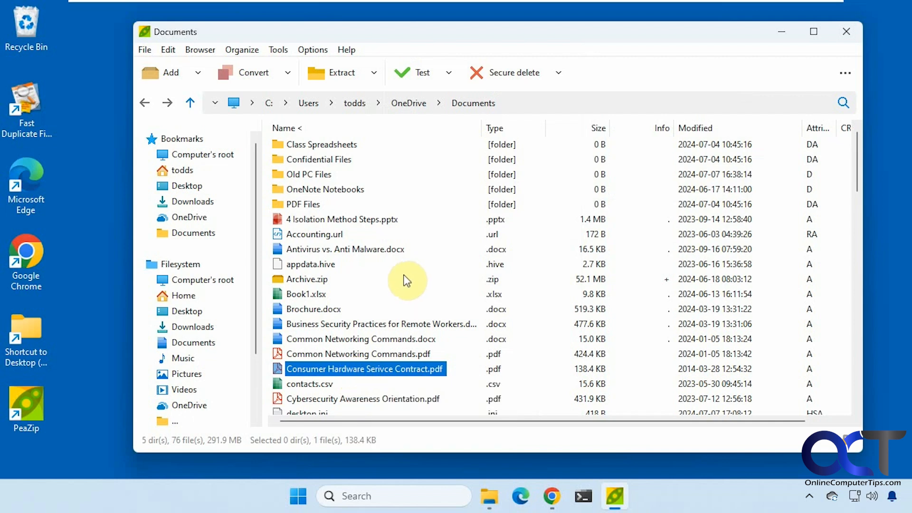
click(306, 279)
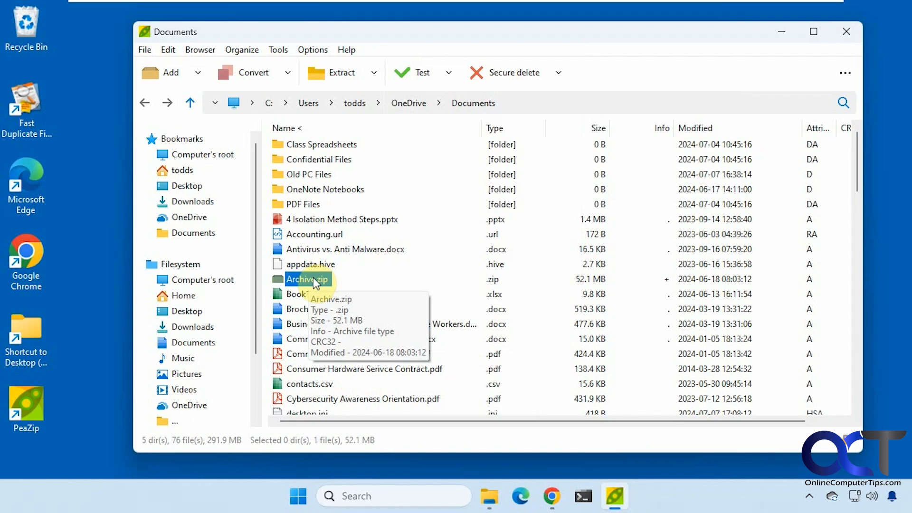
Bring up the Extract dialog for Archive.zip and browse its Naming dropdown plus the Options, Tools and Layout menus
right_click(305, 279)
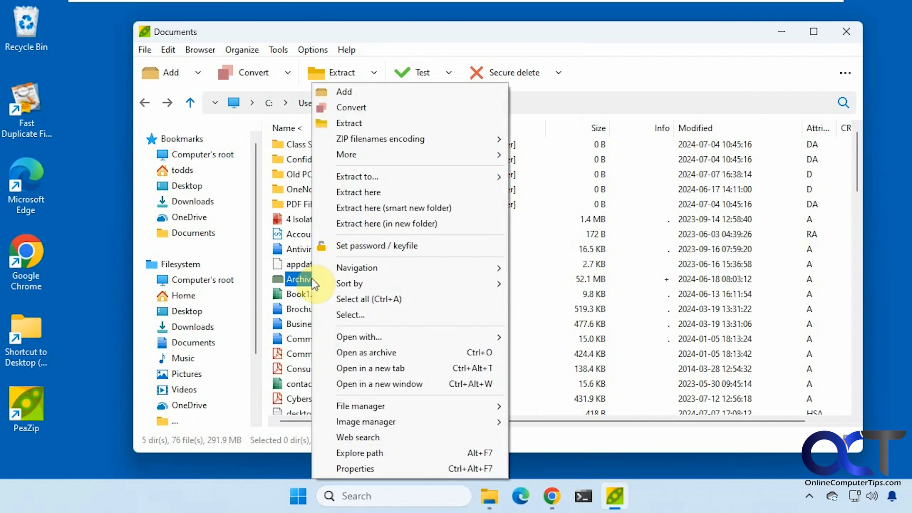
mouse_move(370, 92)
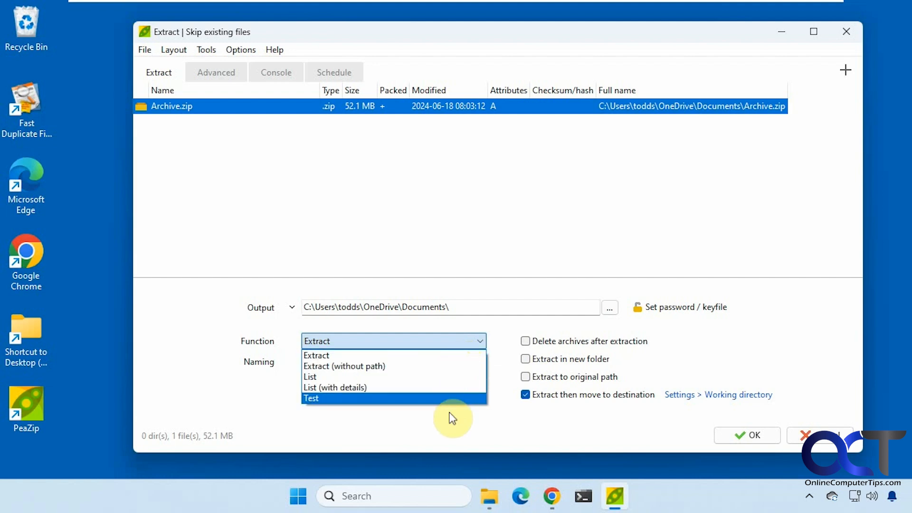
click(479, 362)
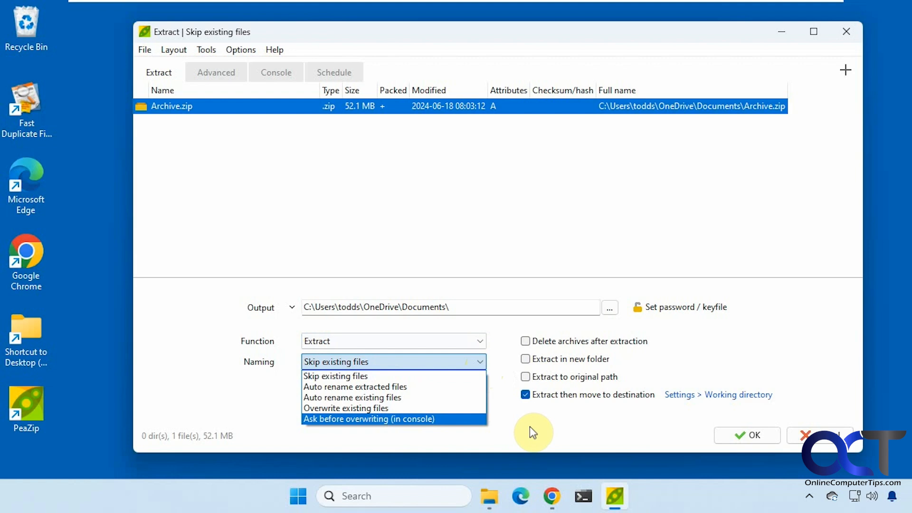
mouse_move(539, 430)
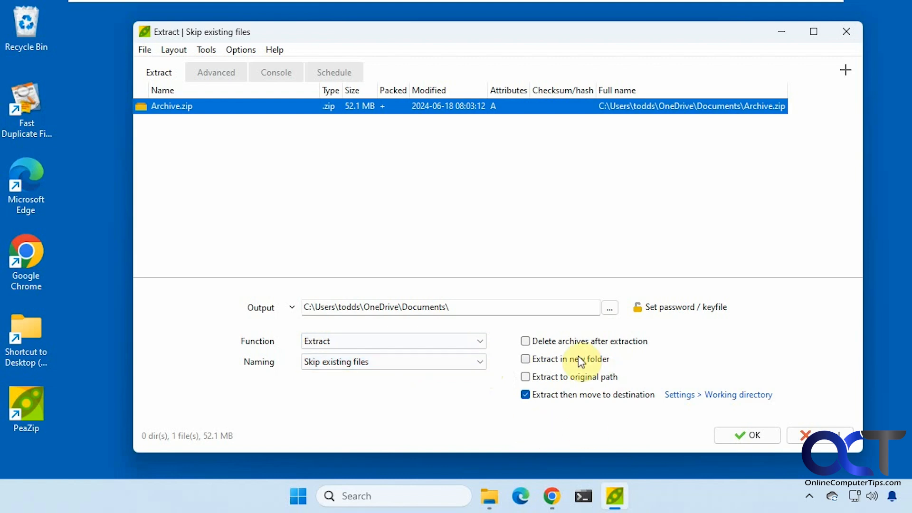
mouse_move(675, 354)
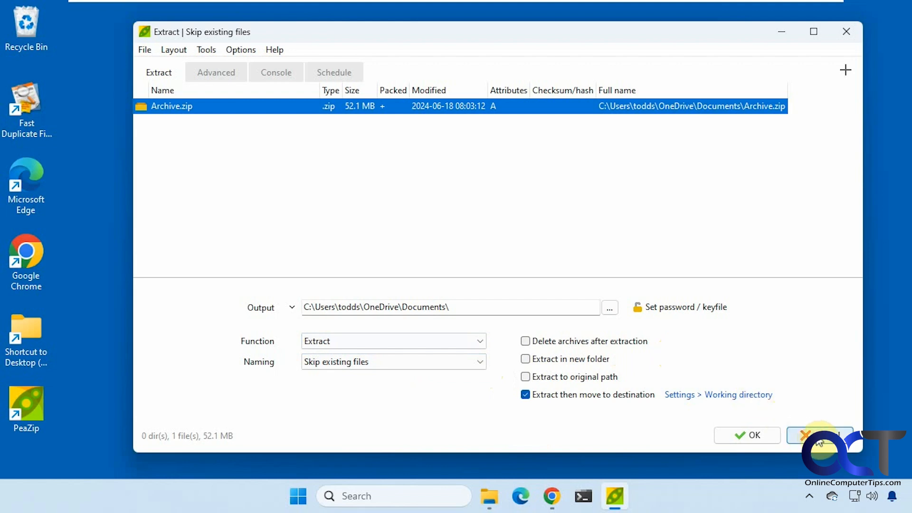
click(241, 49)
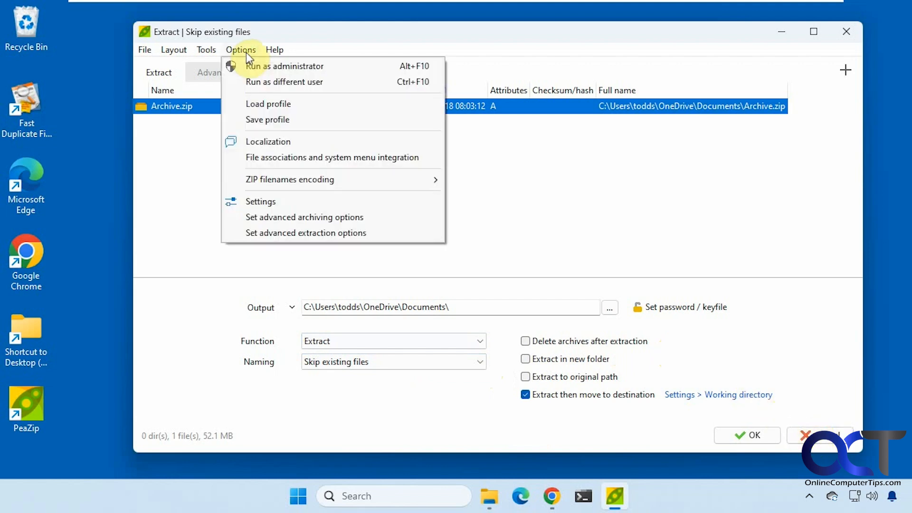
click(207, 49)
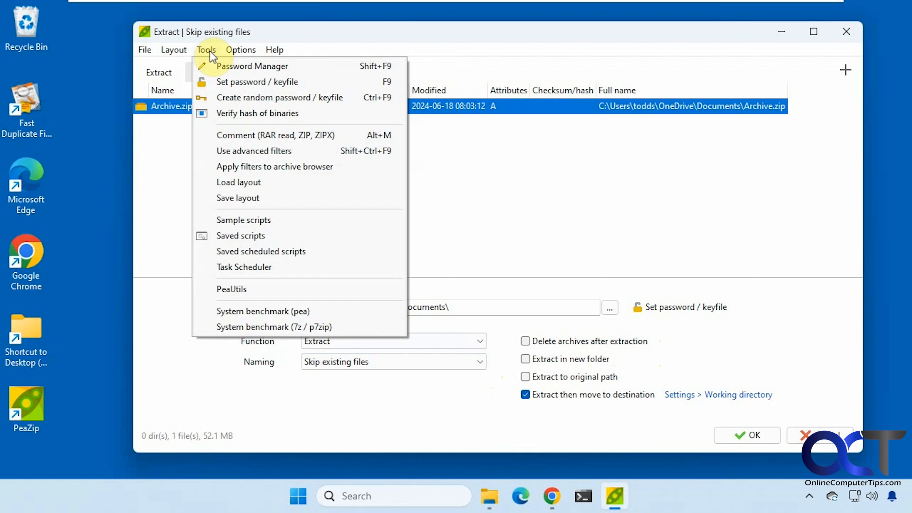
click(172, 49)
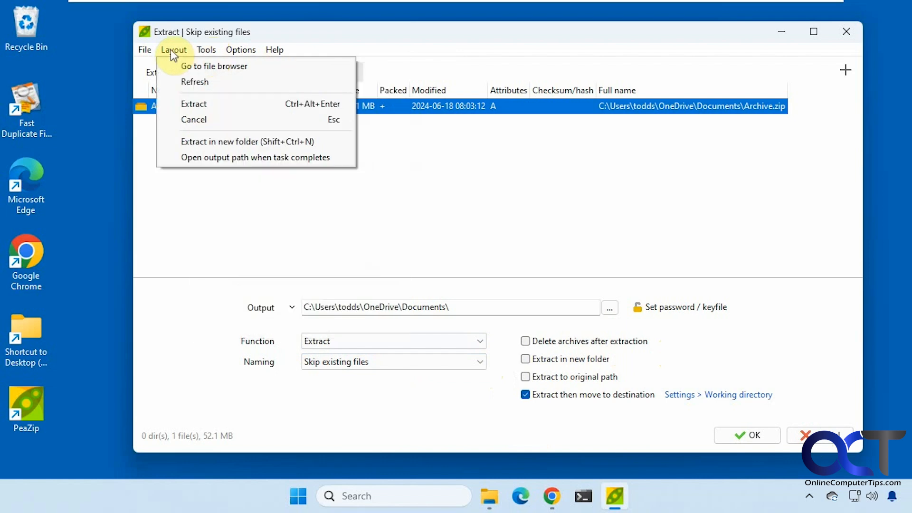
Convert Archive.zip into a self-extracting 7Z, producing Archive.exe in Documents
click(206, 49)
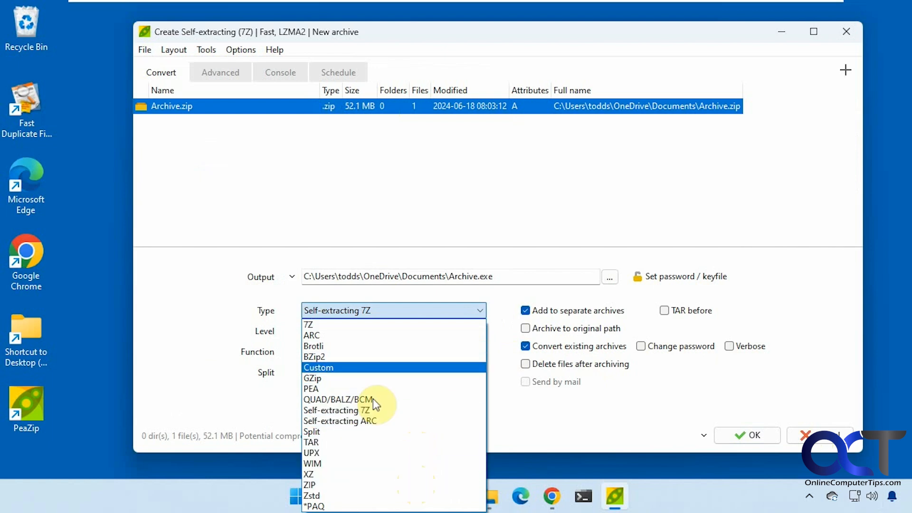
mouse_move(339, 329)
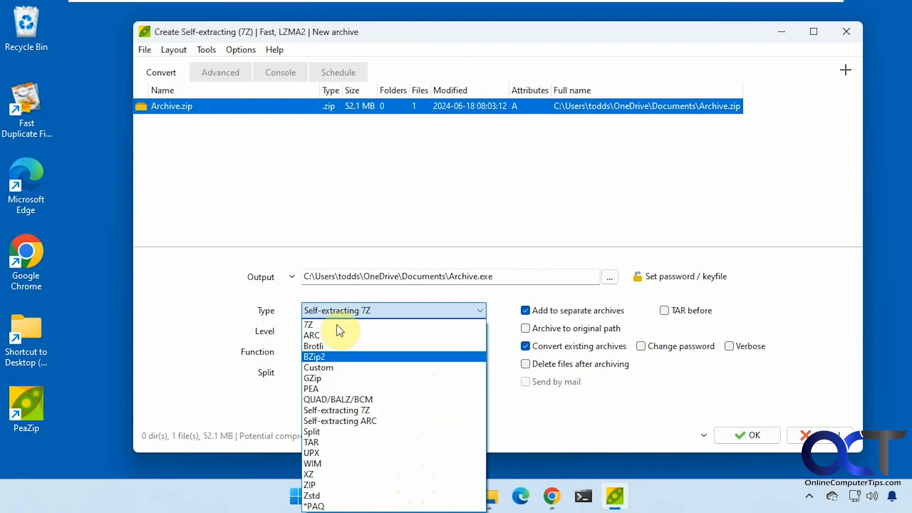
click(336, 411)
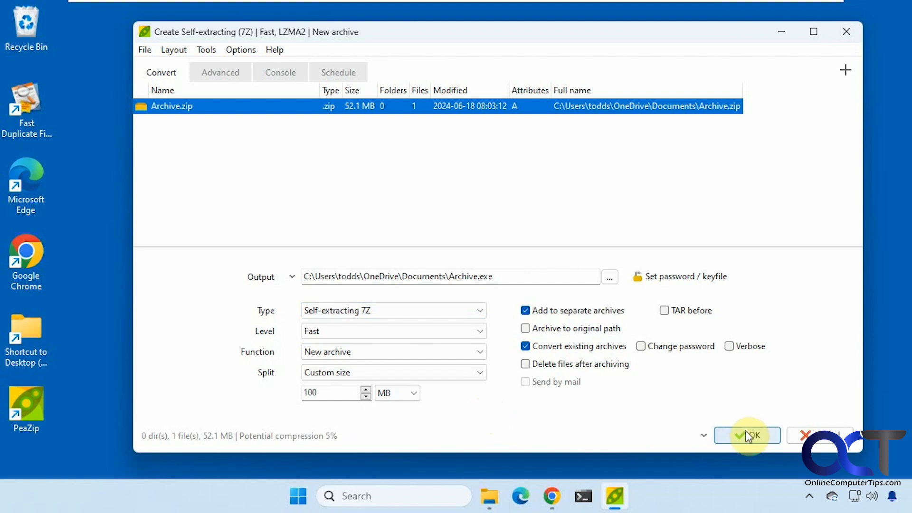
click(750, 435)
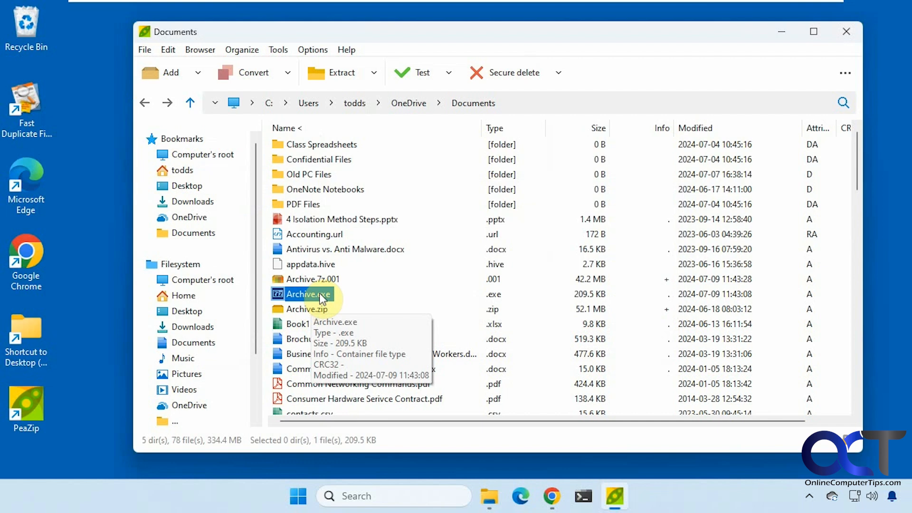
mouse_move(490, 510)
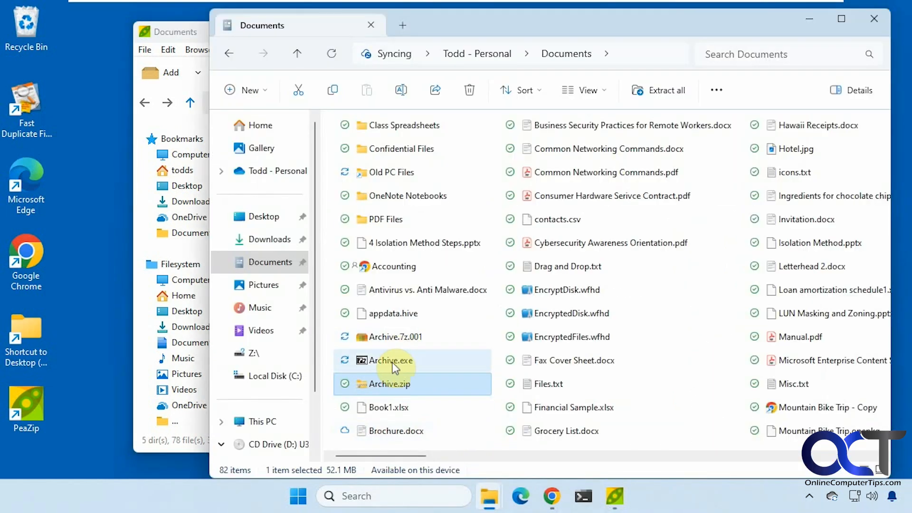
Run Archive.exe from Explorer and cancel its 7-Zip extraction prompt
double_click(391, 360)
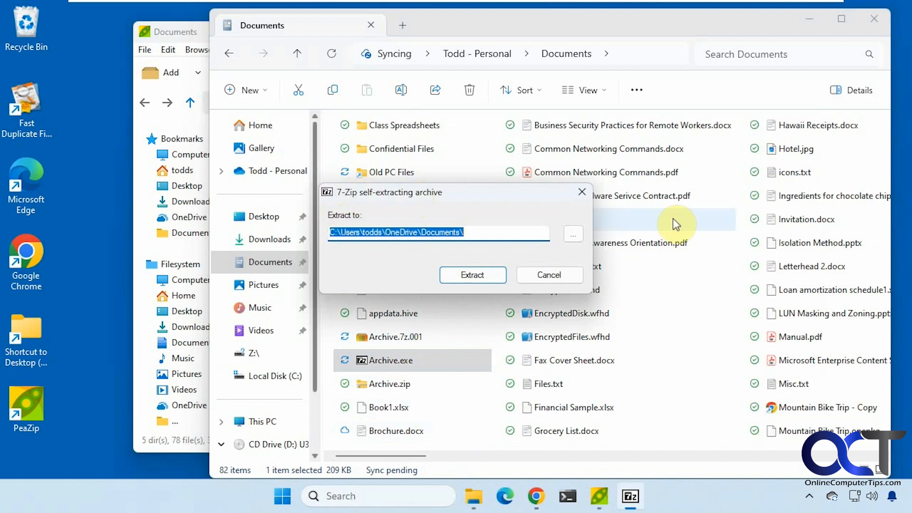
mouse_move(555, 279)
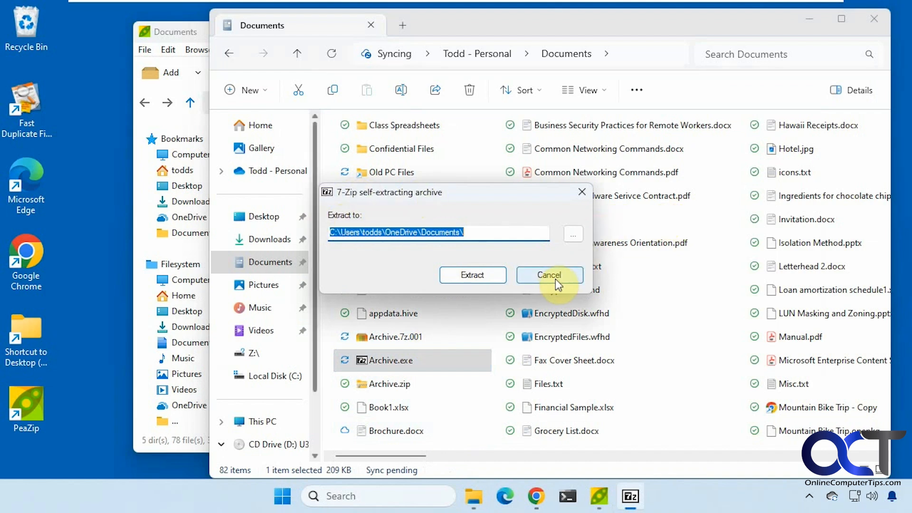
click(550, 275)
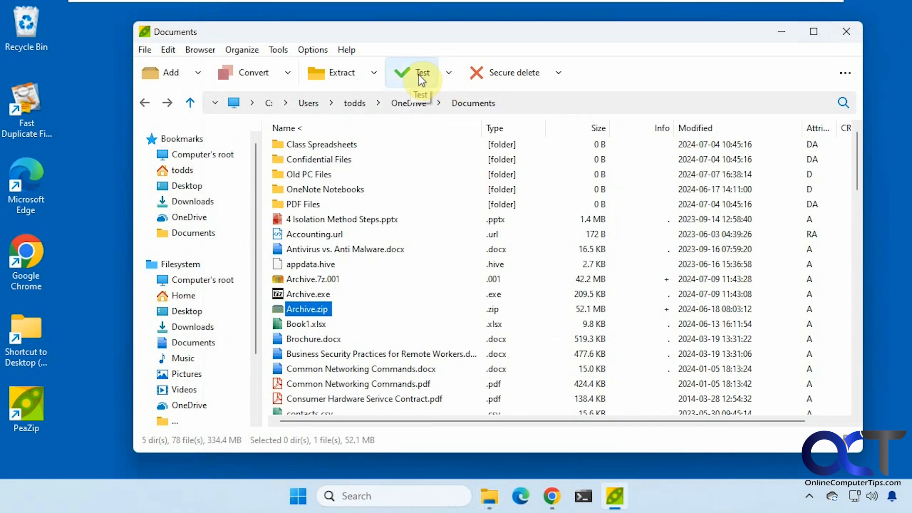
Test Archive.zip, confirm the 'Everything is Ok' report for 84 files, and close it
click(420, 73)
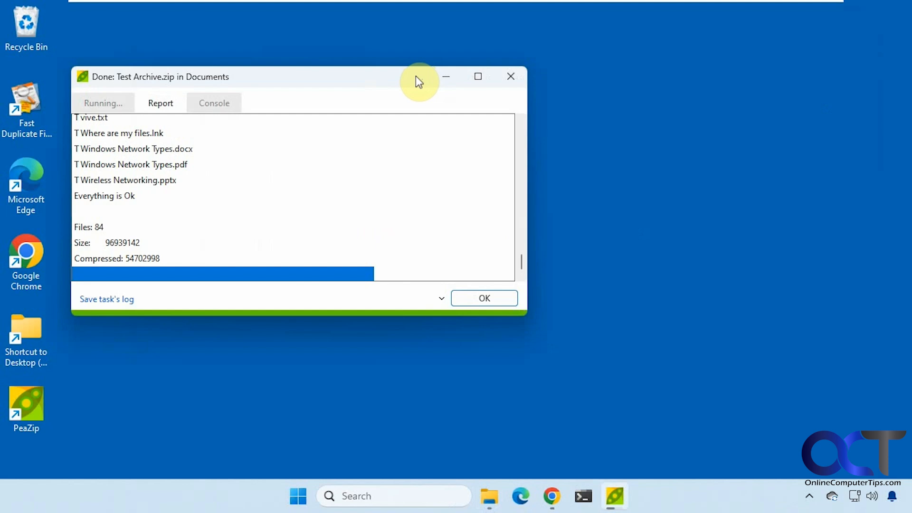
click(484, 297)
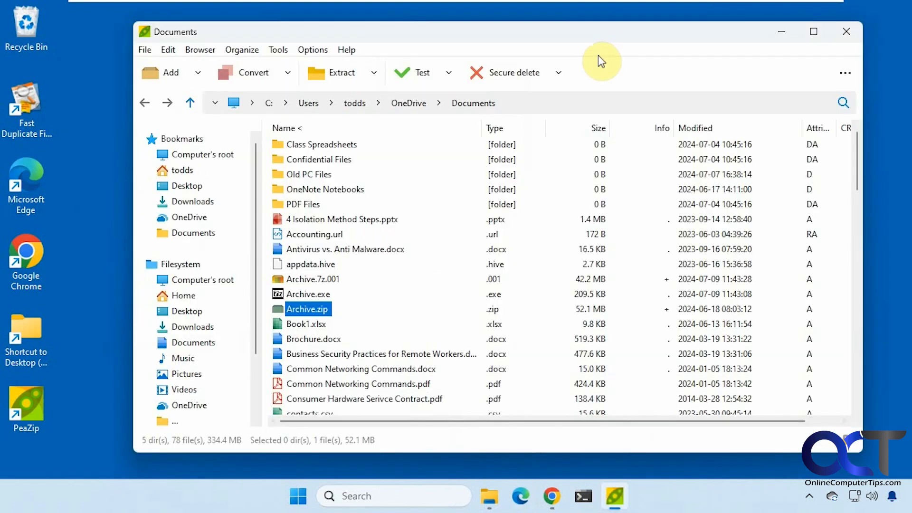
mouse_move(267, 57)
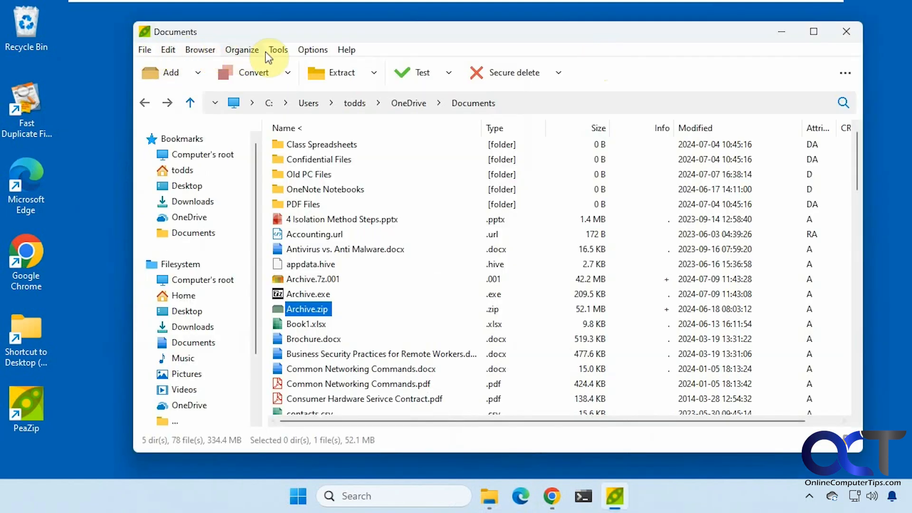
click(199, 49)
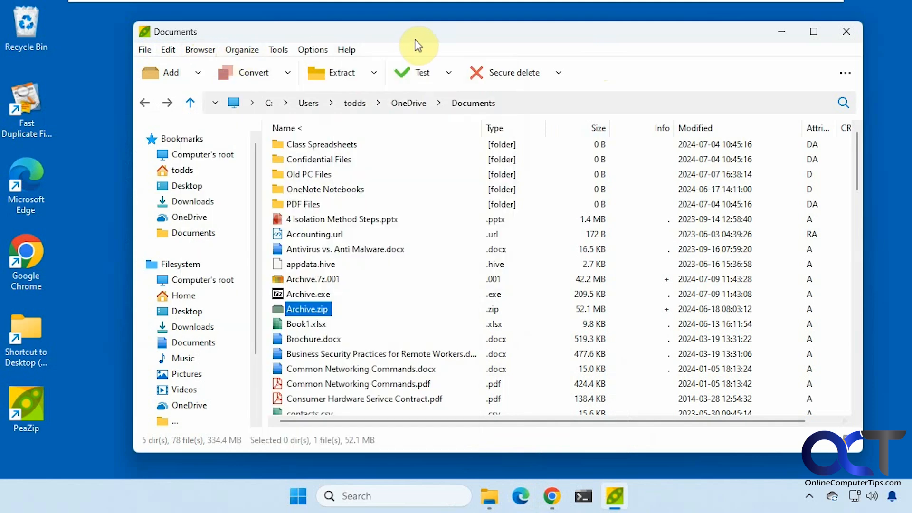
mouse_move(409, 38)
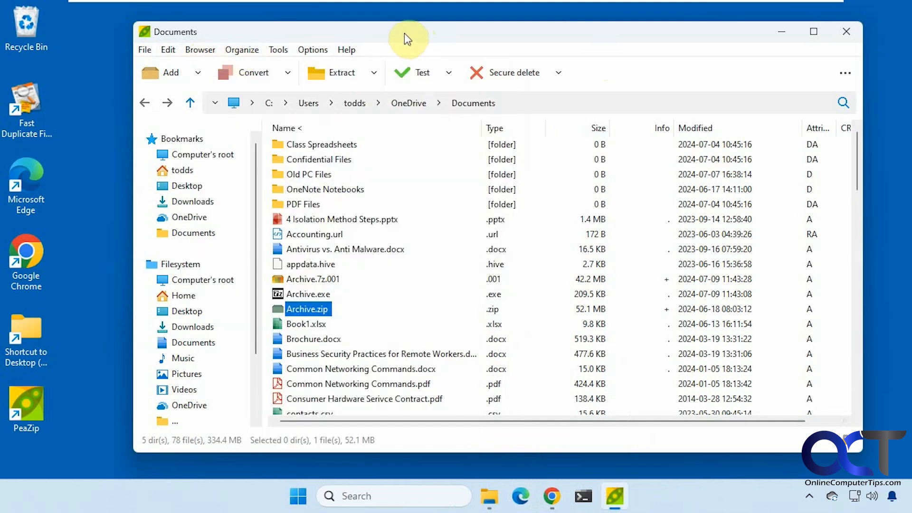
mouse_move(343, 229)
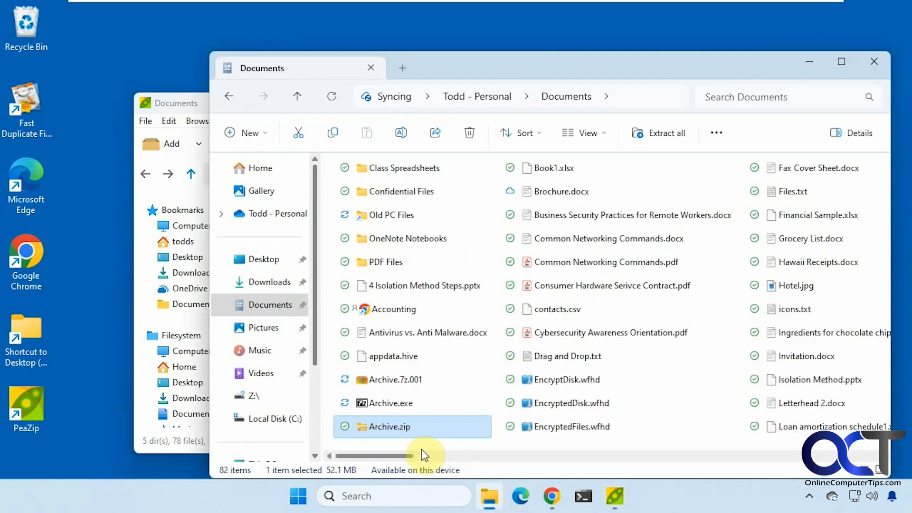
Show the full Explorer context menu for Archive.zip with PeaZip's extract, test, add and encrypt actions
right_click(395, 426)
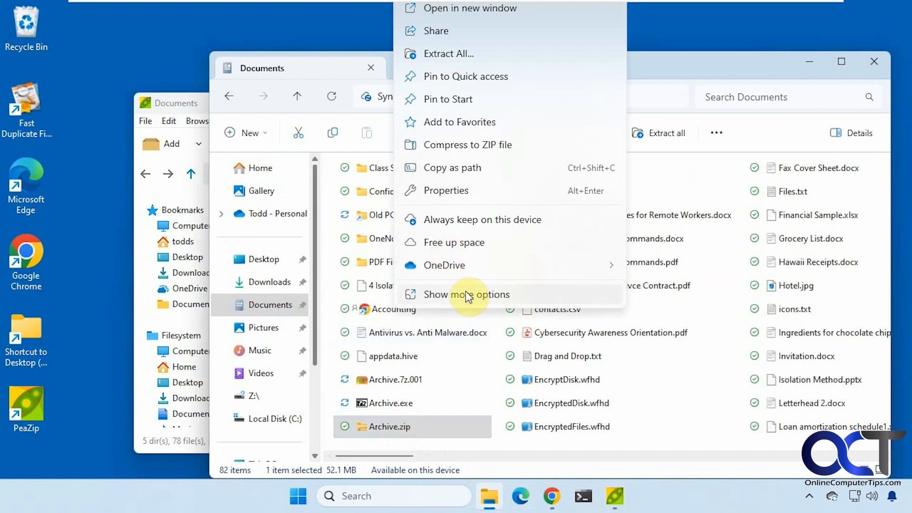
click(466, 295)
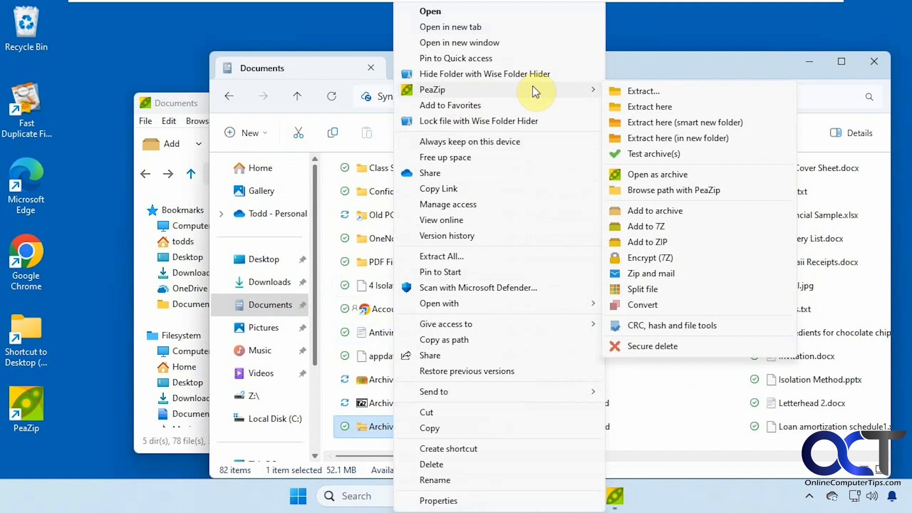
mouse_move(646, 126)
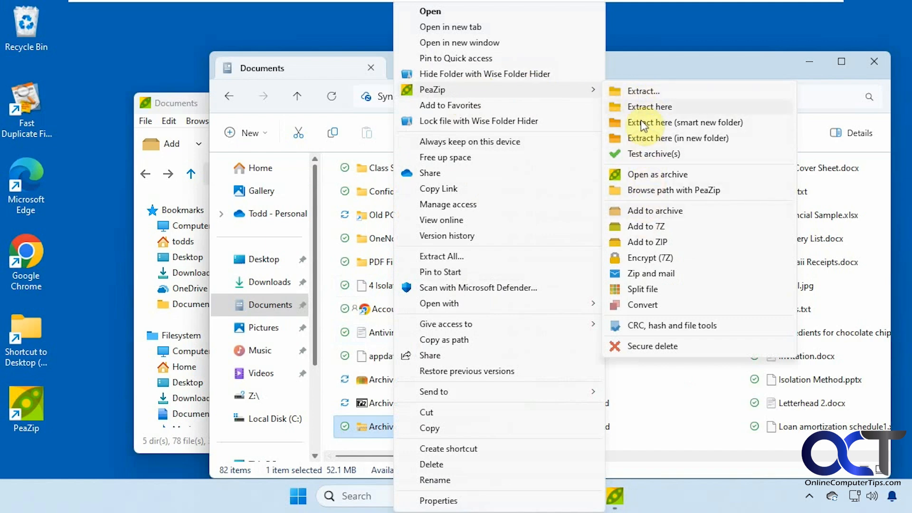
mouse_move(671, 109)
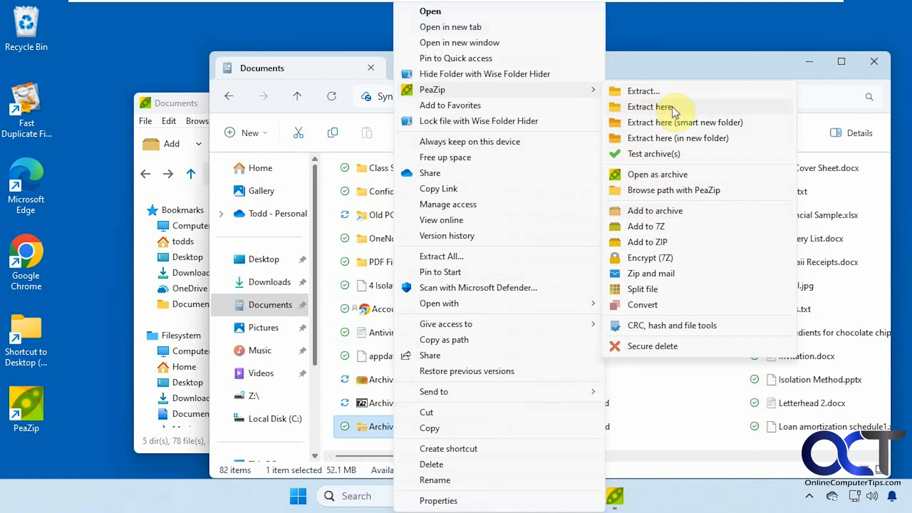
mouse_move(664, 181)
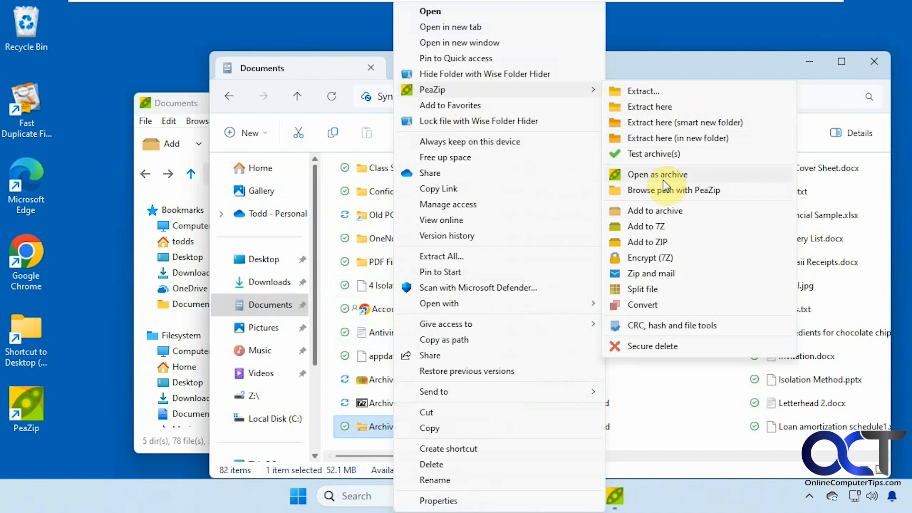
mouse_move(689, 213)
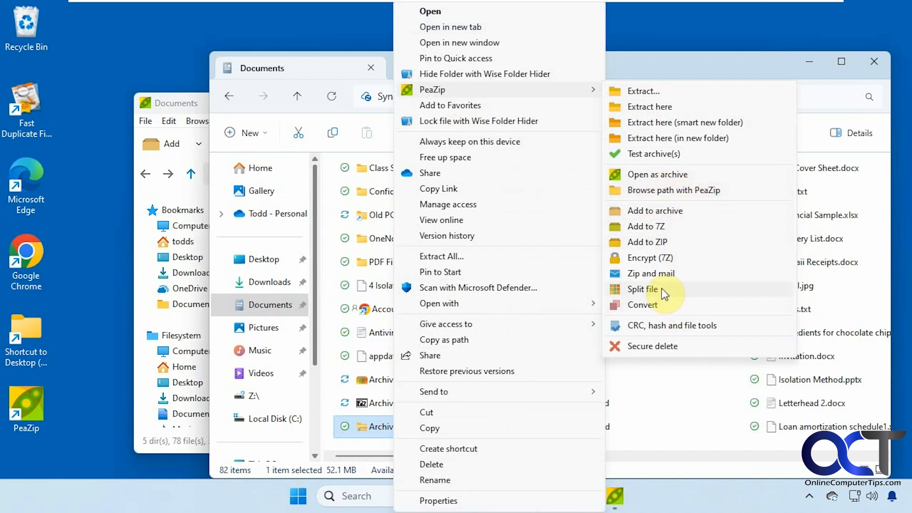
mouse_move(664, 260)
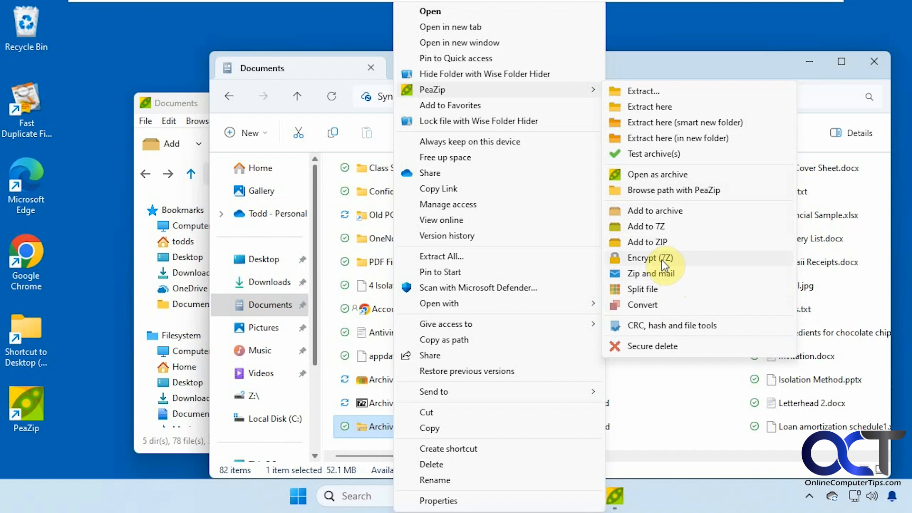
mouse_move(712, 328)
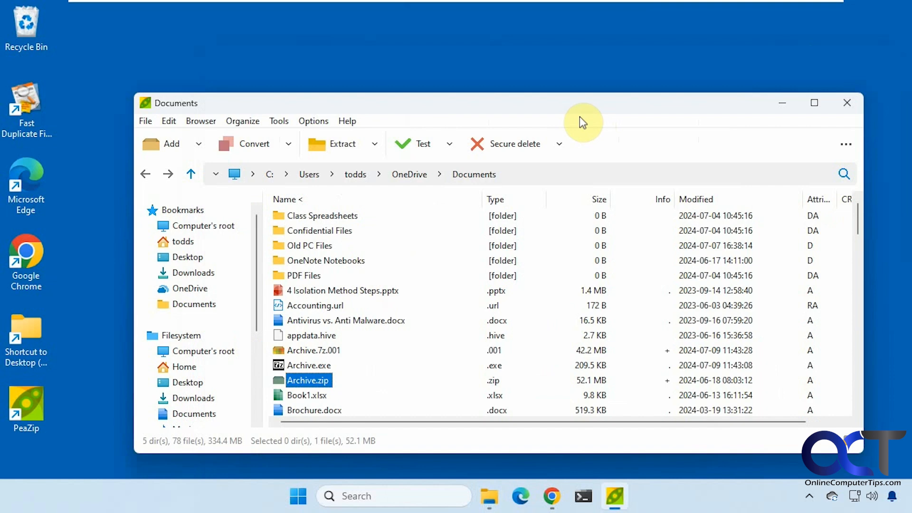
mouse_move(608, 114)
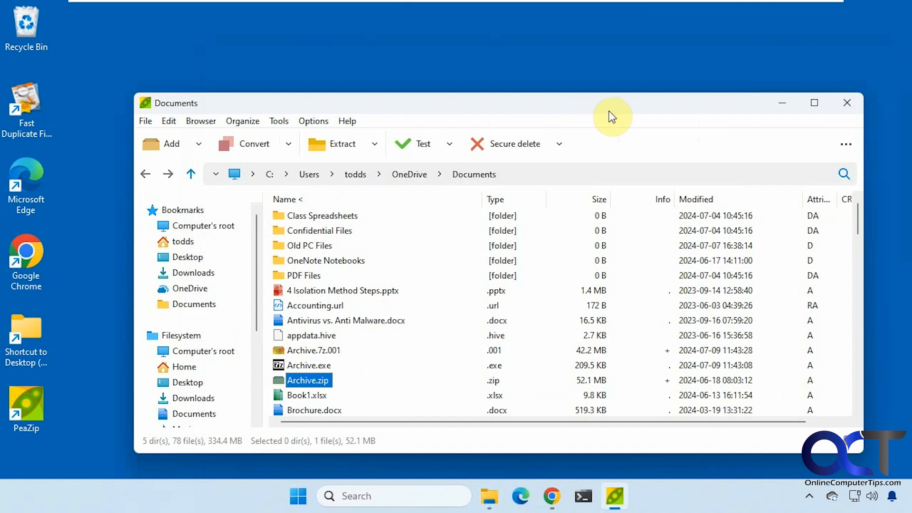